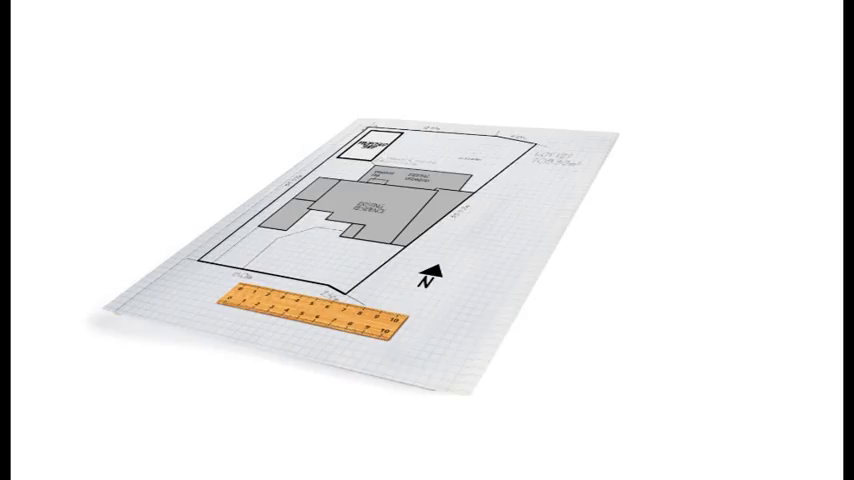
# Place a yellow rectangle highlight around the small top-left corner element of the site plan.
pyautogui.click(374, 148)
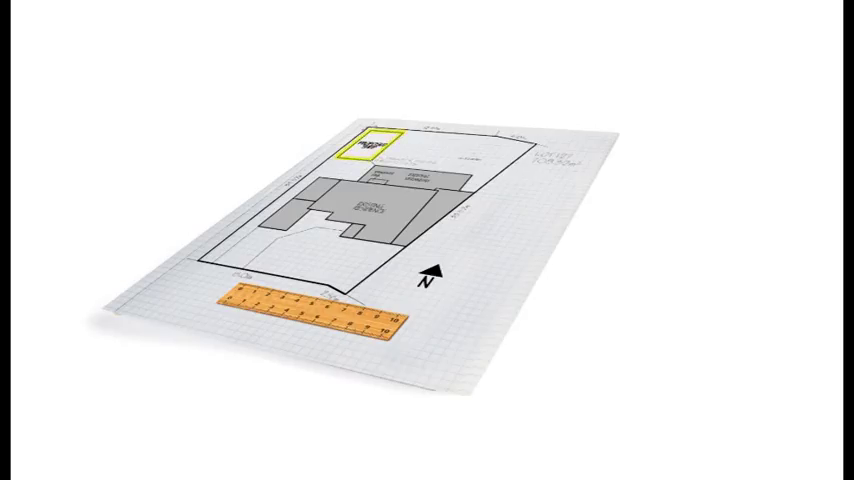